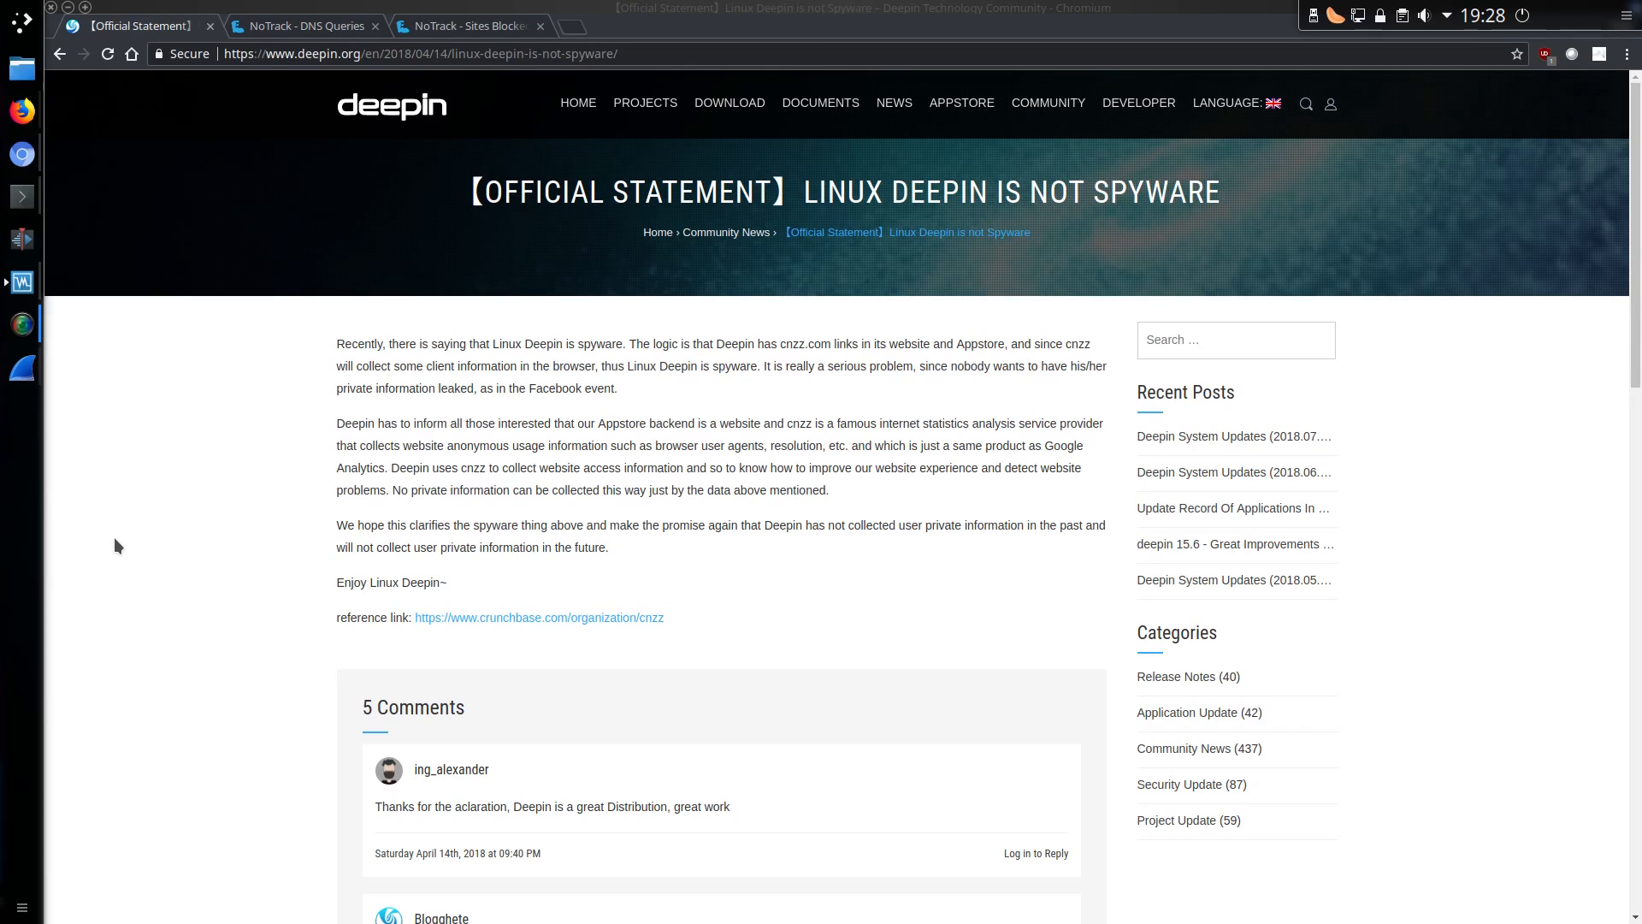
# - Switch to the NoTrack DNS Queries tab showing 192.168.62.224's blocked cnzz.com lookups
pyautogui.click(305, 26)
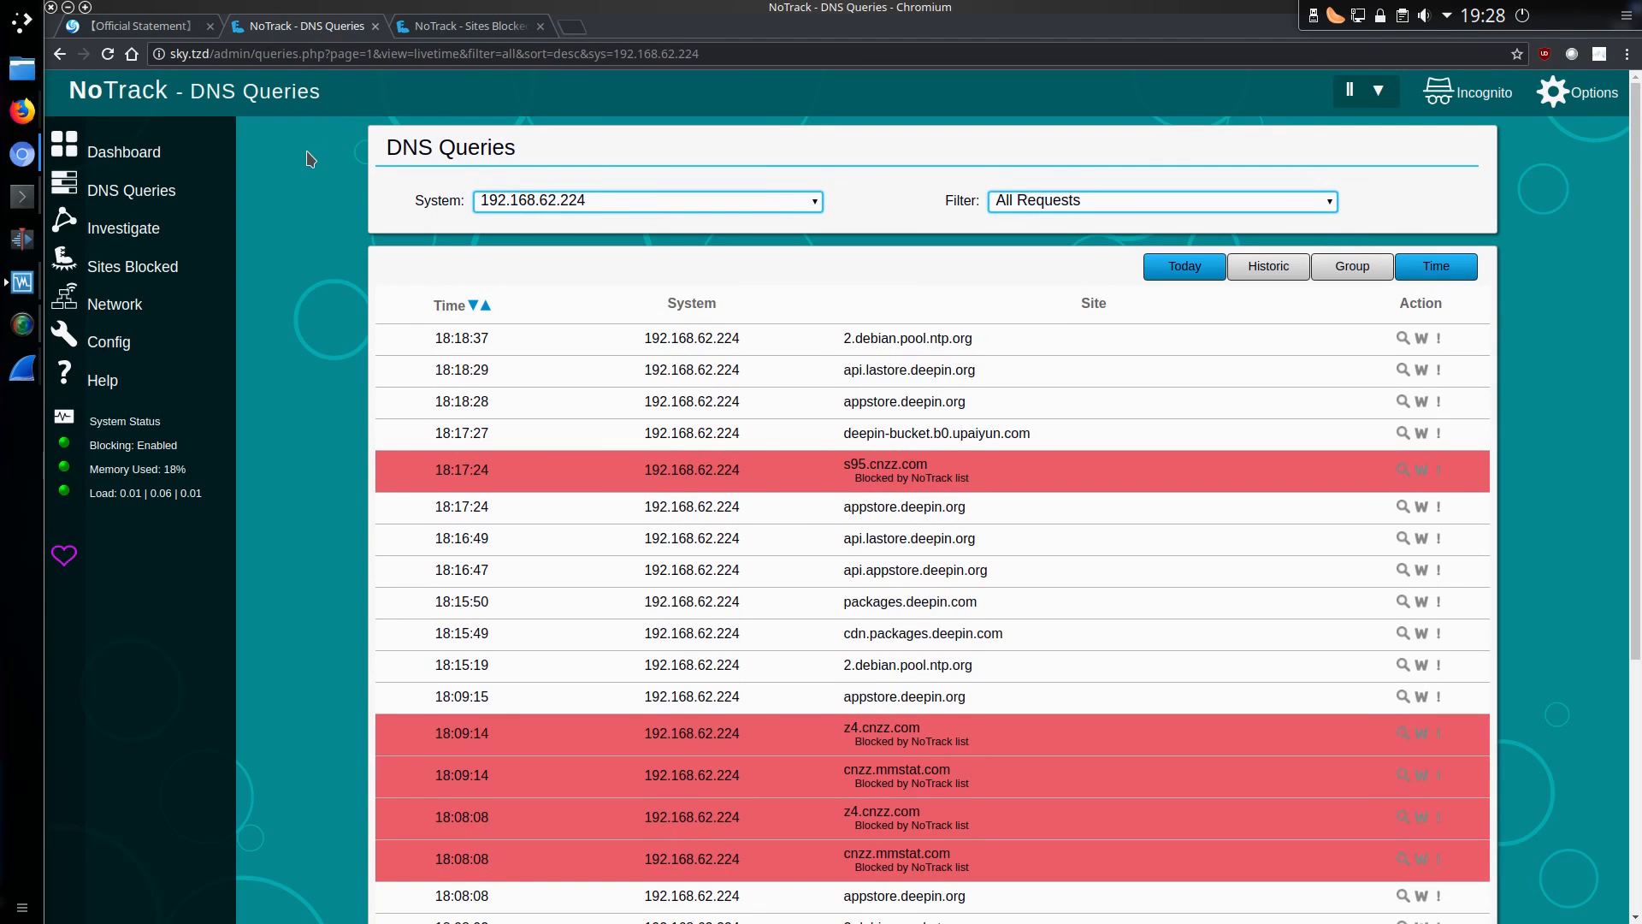
pyautogui.moveTo(940, 776)
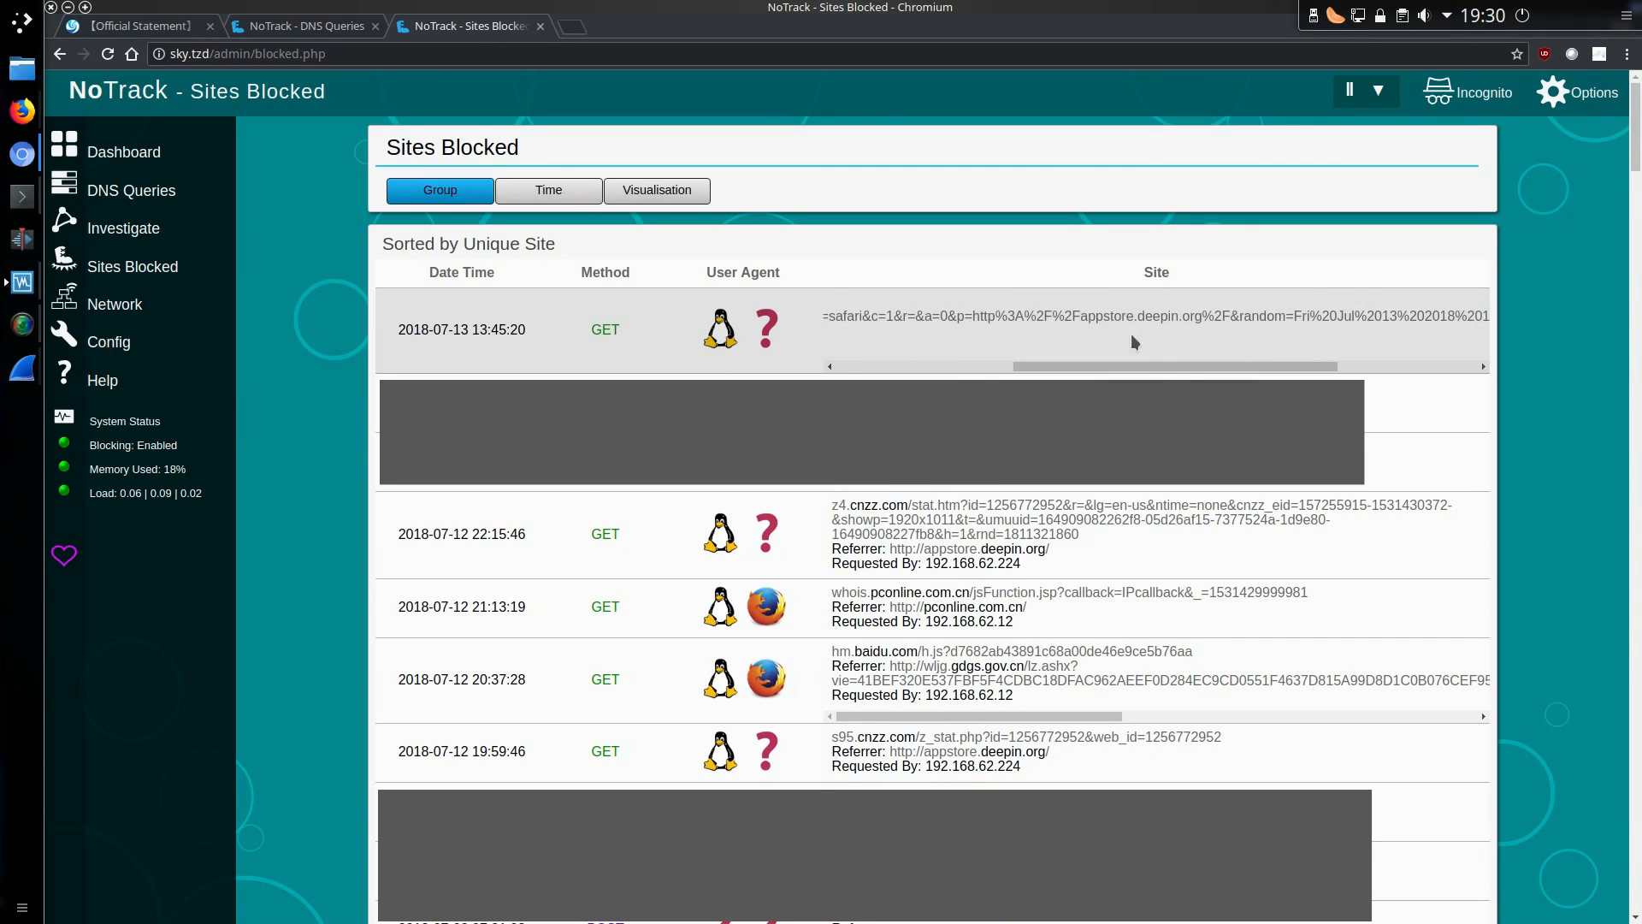
# - Scroll the first blocked-site cell right to reveal the appstore.deepin.org referrer and timestamp
pyautogui.moveTo(1131, 366); pyautogui.dragTo(1292, 368)
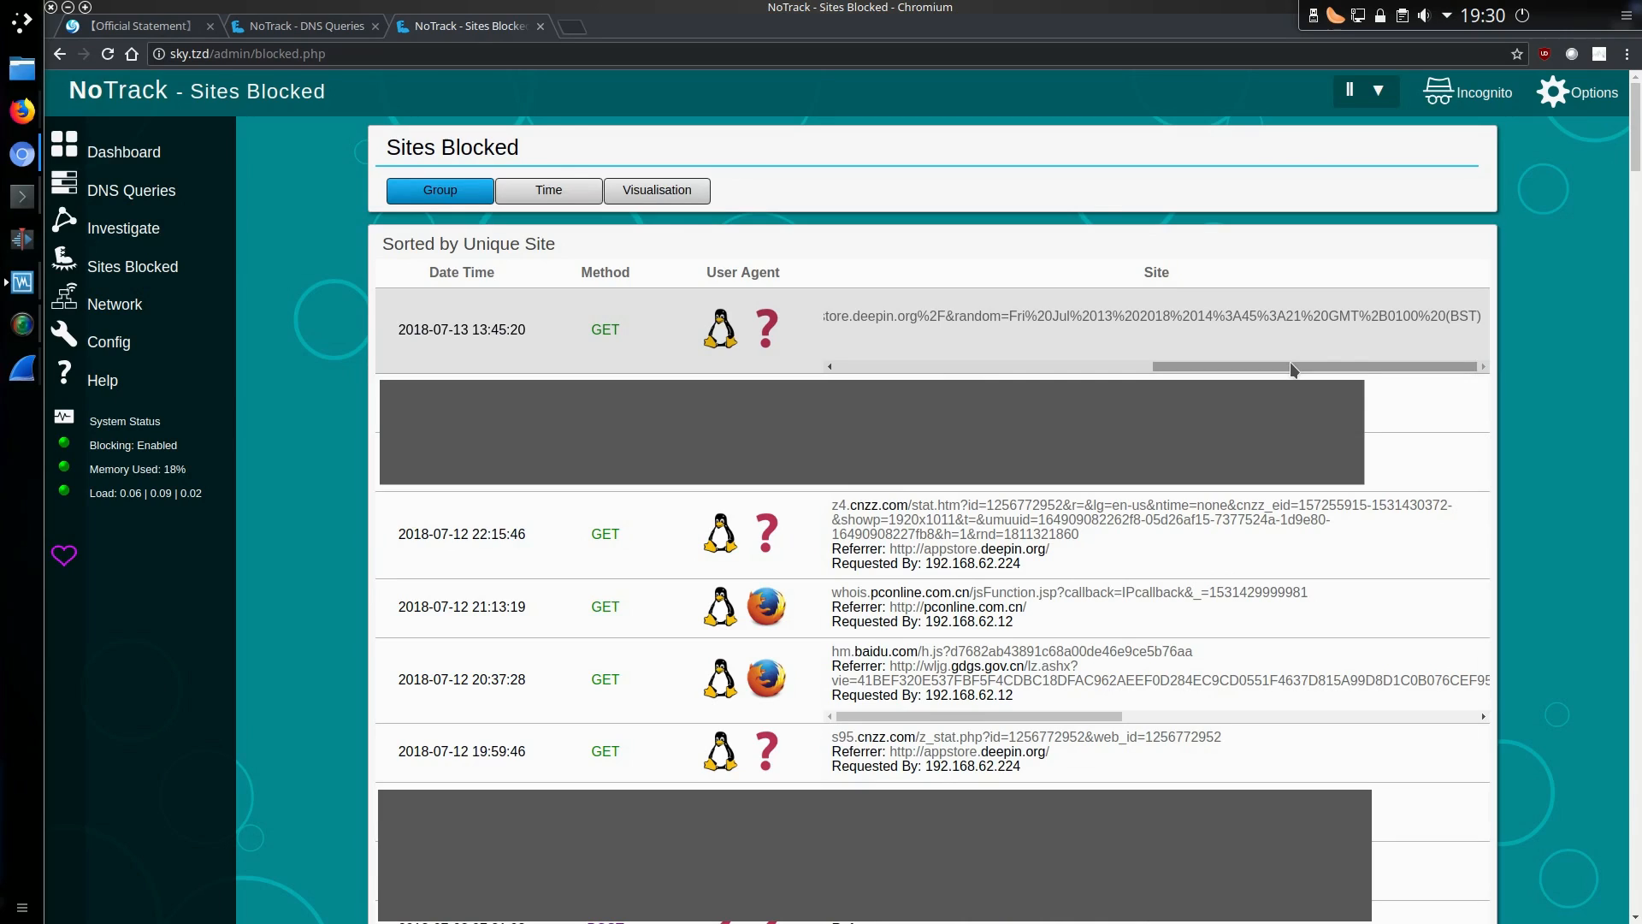